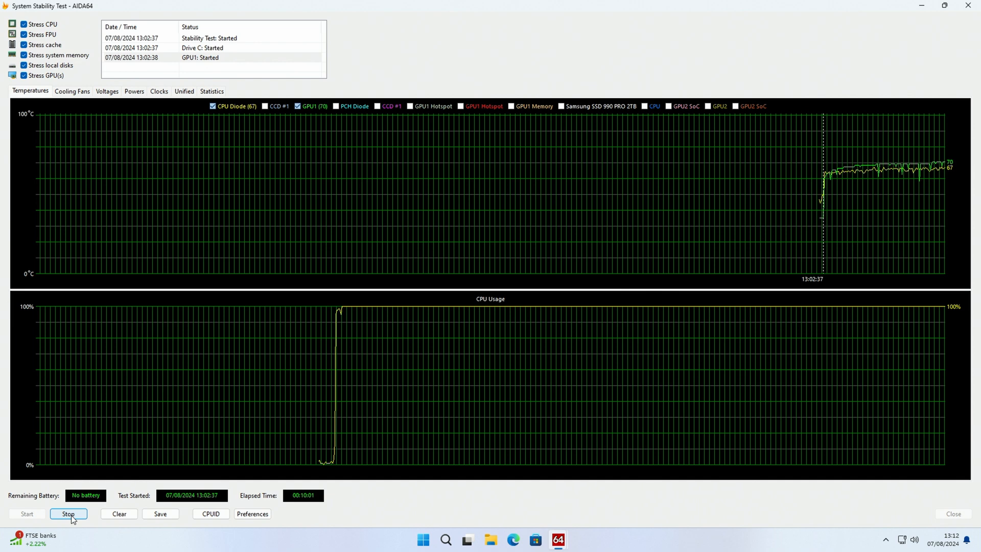
Stop the stability test at about ten minutes so the log shows all stress components stopped.
left_click(68, 514)
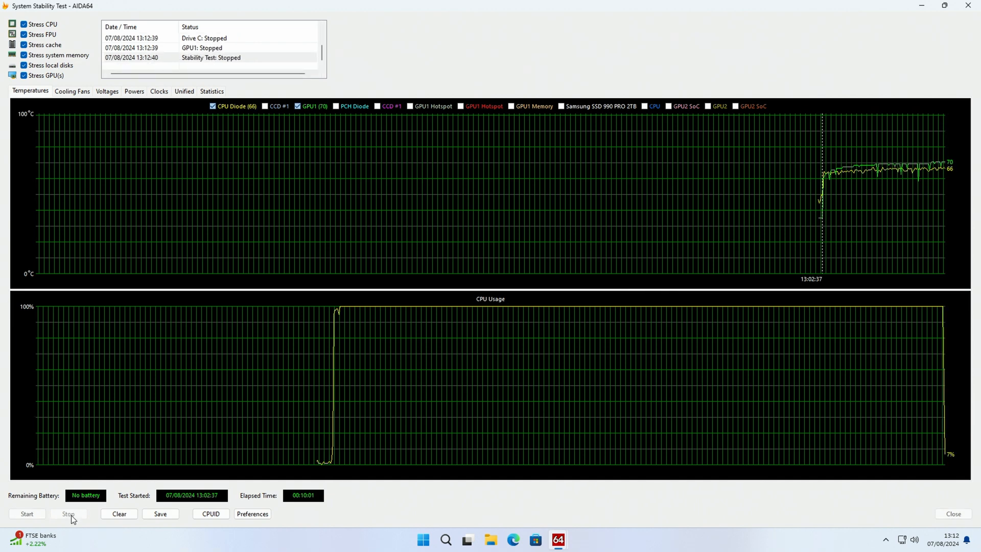